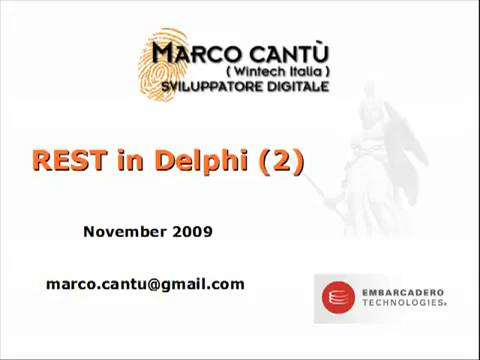
- Load town names like Kapaa Kauai, HI and Houston, TX, browse them, and select the first town
{"action": "key", "text": "Right"}
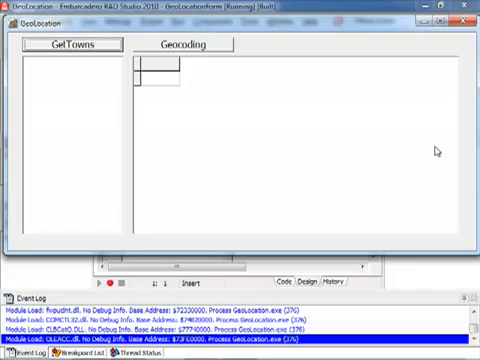
{"action": "mouse_move", "coordinate": [140, 76]}
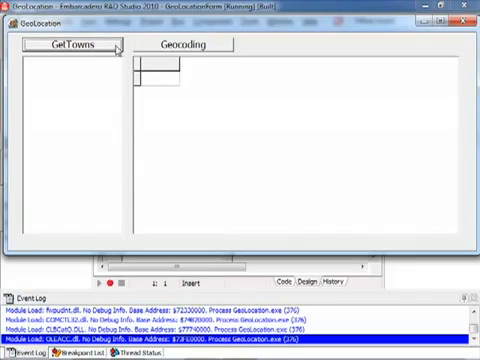
{"action": "left_click", "coordinate": [80, 46]}
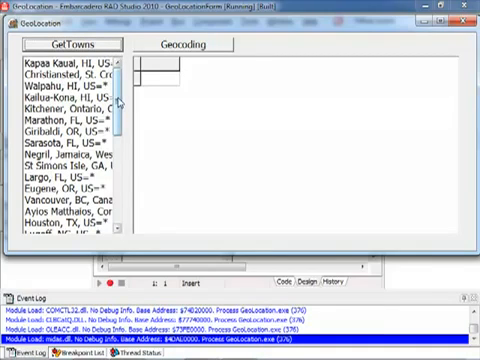
{"action": "scroll", "scroll_direction": "down", "scroll_amount": 3}
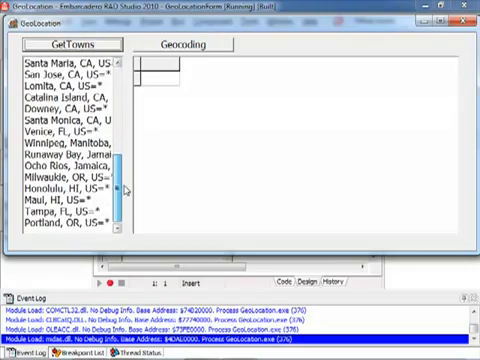
{"action": "scroll", "scroll_direction": "down", "scroll_amount": 3}
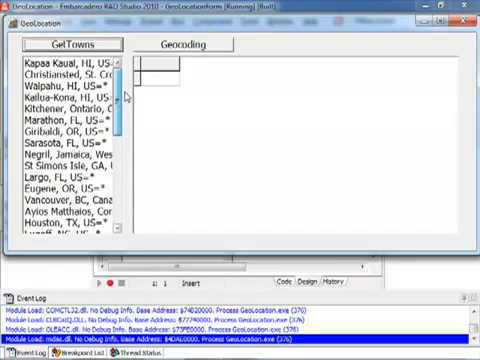
{"action": "left_click", "coordinate": [60, 72]}
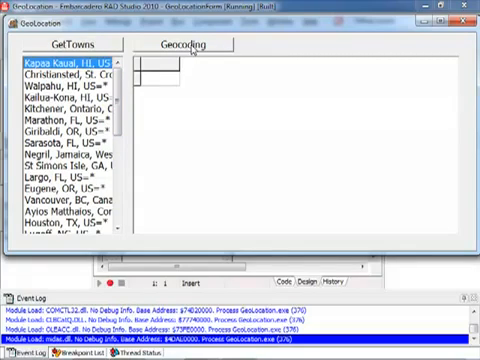
- Geocode every town and scroll the grid of resulting latitudes and longitudes
{"action": "left_click", "coordinate": [187, 44]}
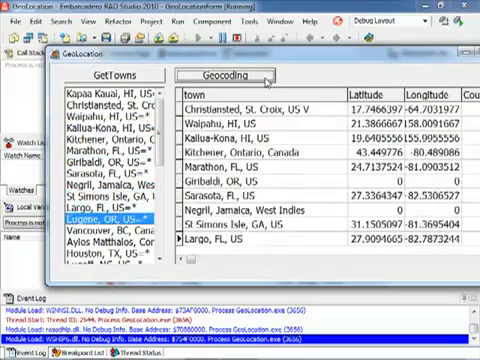
{"action": "scroll", "scroll_direction": "down", "scroll_amount": 3}
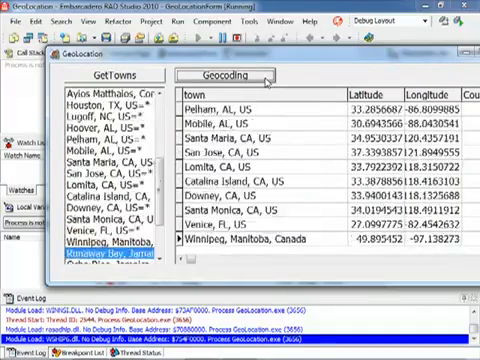
{"action": "scroll", "scroll_direction": "down", "scroll_amount": 3}
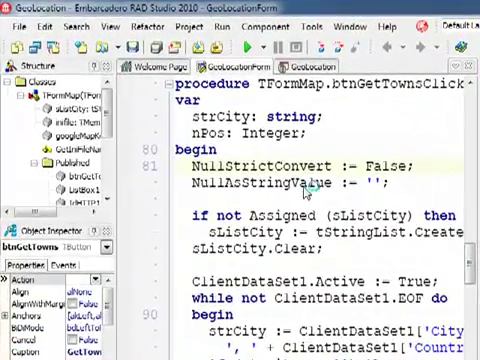
- Scroll through the btnGetTownsClick handler code in the editor
{"action": "scroll", "scroll_direction": "down", "scroll_amount": 3}
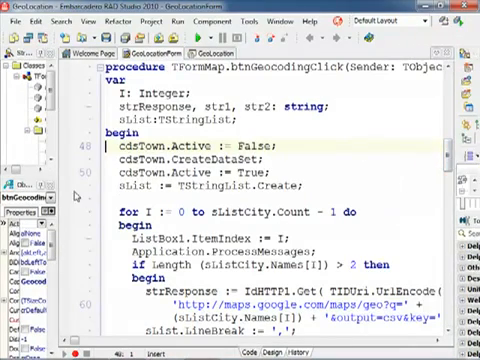
{"action": "scroll", "scroll_direction": "down", "scroll_amount": 3}
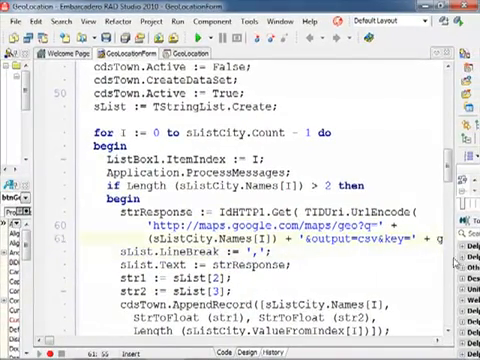
{"action": "scroll", "scroll_direction": "right", "scroll_amount": 3}
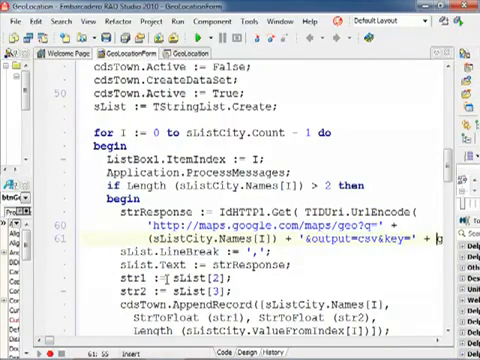
{"action": "mouse_move", "coordinate": [147, 254]}
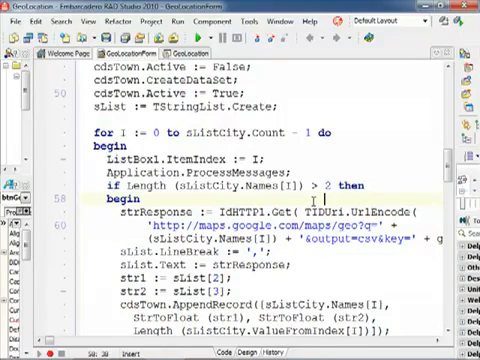
{"action": "scroll", "scroll_direction": "down", "scroll_amount": 3}
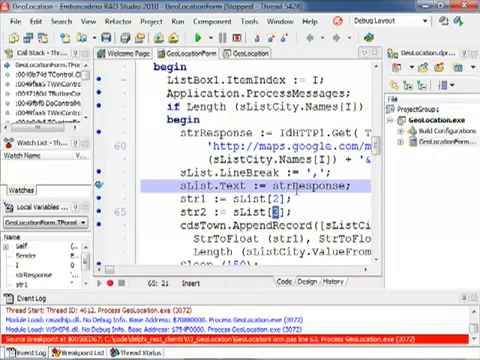
- Scroll the code while paused at the sList.Text := strResponse breakpoint
{"action": "scroll", "scroll_direction": "down", "scroll_amount": 3}
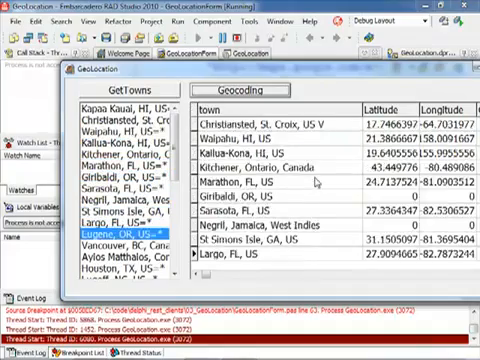
- Scroll through the refilled grid of towns with latitude and longitude
{"action": "scroll", "scroll_direction": "down", "scroll_amount": 3}
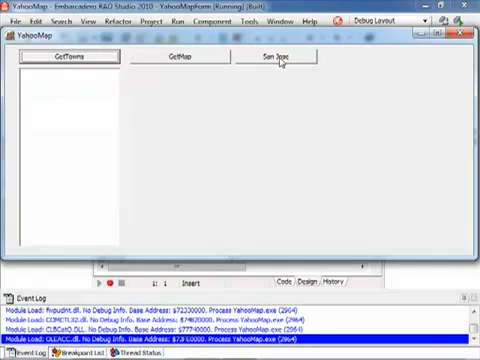
- Fetch and display the Yahoo map image of the San Jose and Santa Clara area
{"action": "left_click", "coordinate": [285, 57]}
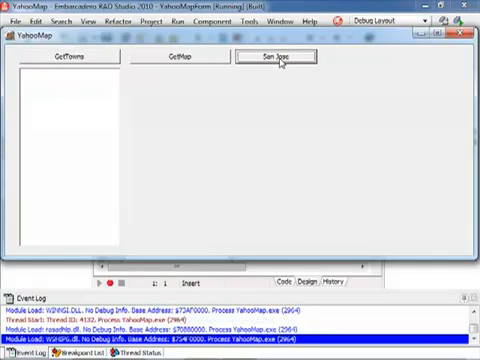
{"action": "left_click", "coordinate": [278, 57]}
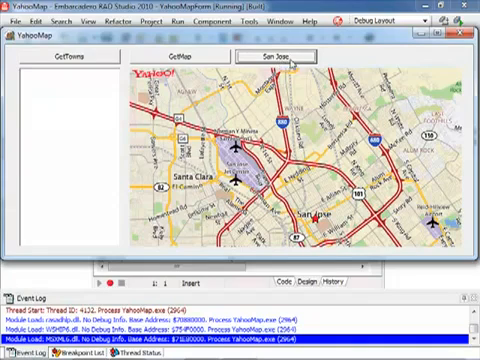
- Load the town list and fetch maps for chosen cities, including Vancouver and Negril, Jamaica
{"action": "left_click", "coordinate": [76, 57]}
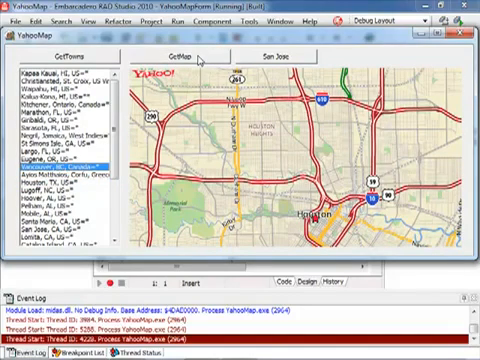
{"action": "left_click", "coordinate": [185, 57]}
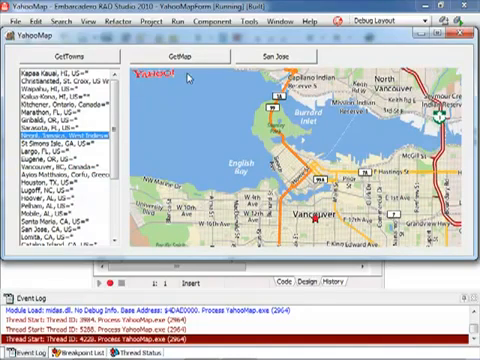
{"action": "left_click", "coordinate": [183, 56]}
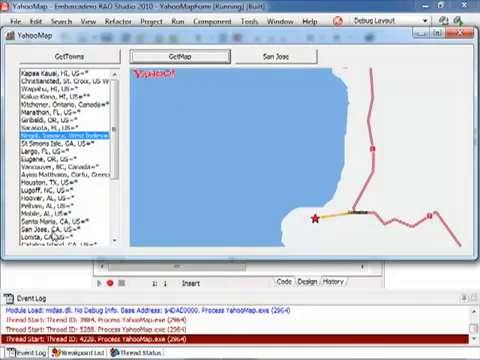
{"action": "left_click", "coordinate": [55, 214]}
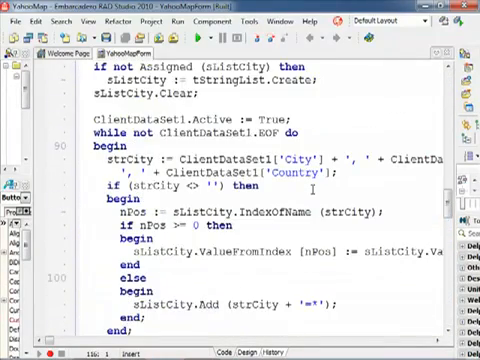
- Scroll the unit code to line 122, XMLDocument1.XML.Text := strResult, in Button1Click
{"action": "scroll", "scroll_direction": "down", "scroll_amount": 3}
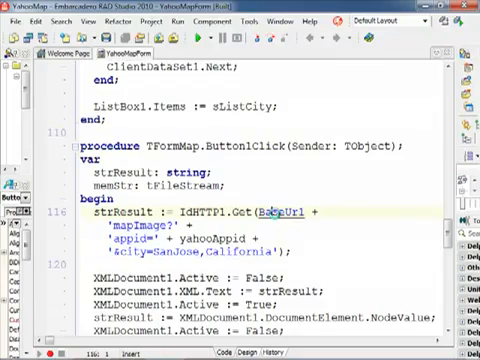
{"action": "scroll", "scroll_direction": "up", "scroll_amount": 3}
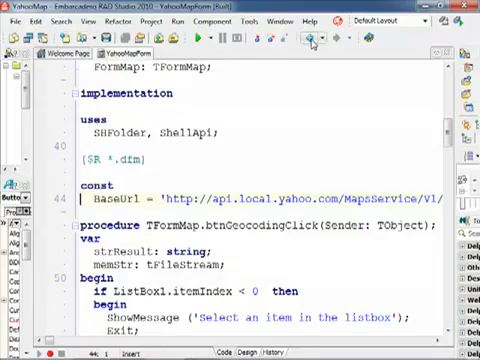
{"action": "scroll", "scroll_direction": "down", "scroll_amount": 3}
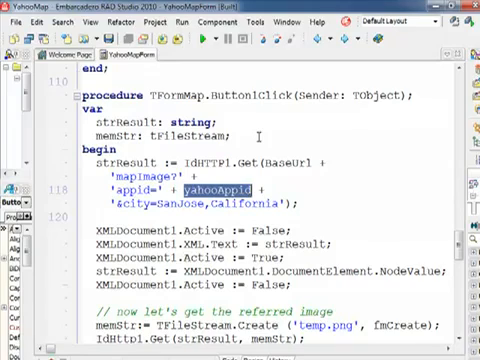
{"action": "scroll", "scroll_direction": "down", "scroll_amount": 3}
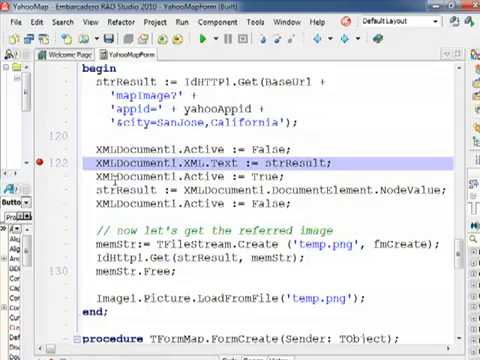
{"action": "double_click", "coordinate": [420, 188]}
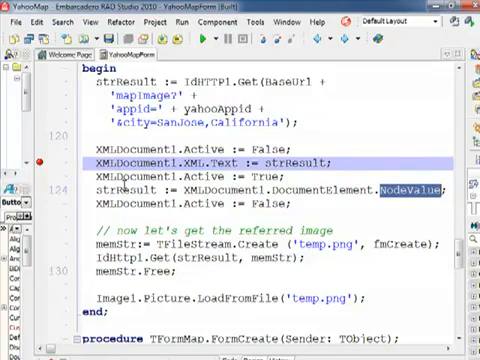
{"action": "mouse_move", "coordinate": [120, 163]}
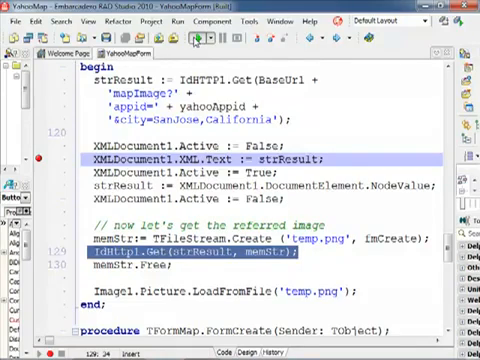
- Run YahooMap under the debugger, stop at the Button1Click breakpoint, and continue execution
{"action": "left_click", "coordinate": [205, 37]}
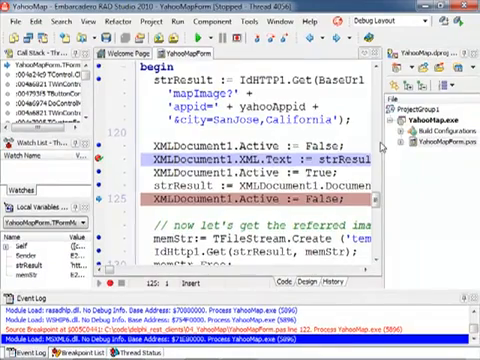
{"action": "scroll", "scroll_direction": "down", "scroll_amount": 3}
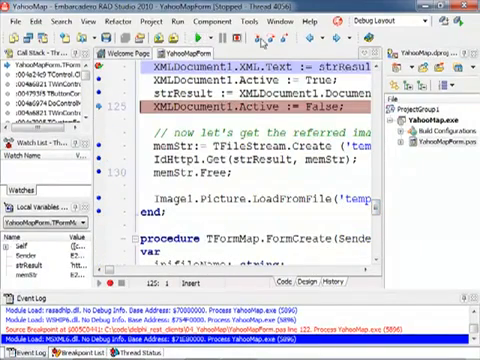
{"action": "left_click", "coordinate": [264, 38]}
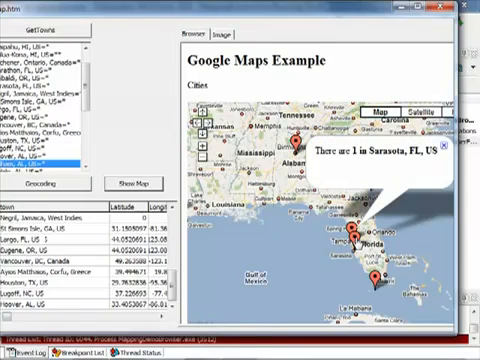
- Click a map marker to show the popup 'there is 1 in Marathon, FL'
{"action": "left_click", "coordinate": [350, 240]}
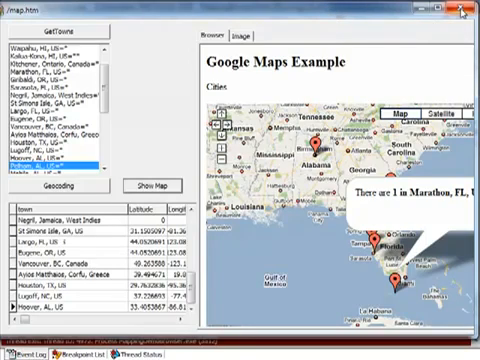
{"action": "mouse_move", "coordinate": [467, 12]}
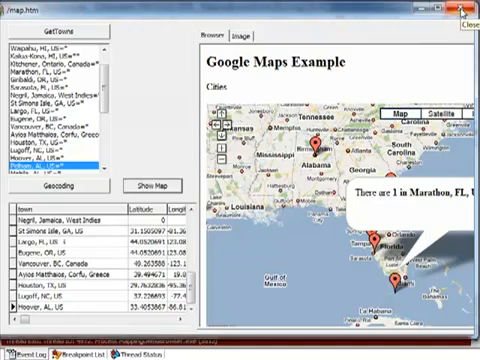